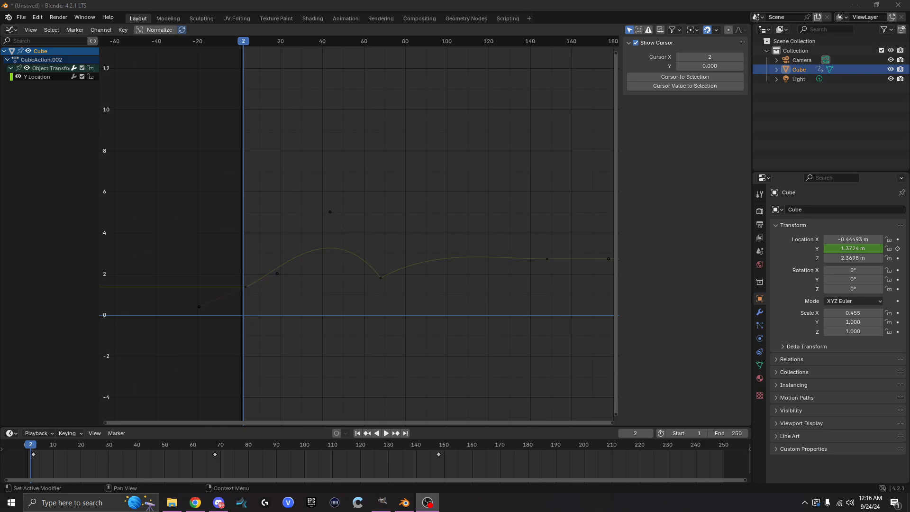
pyautogui.moveTo(853, 279)
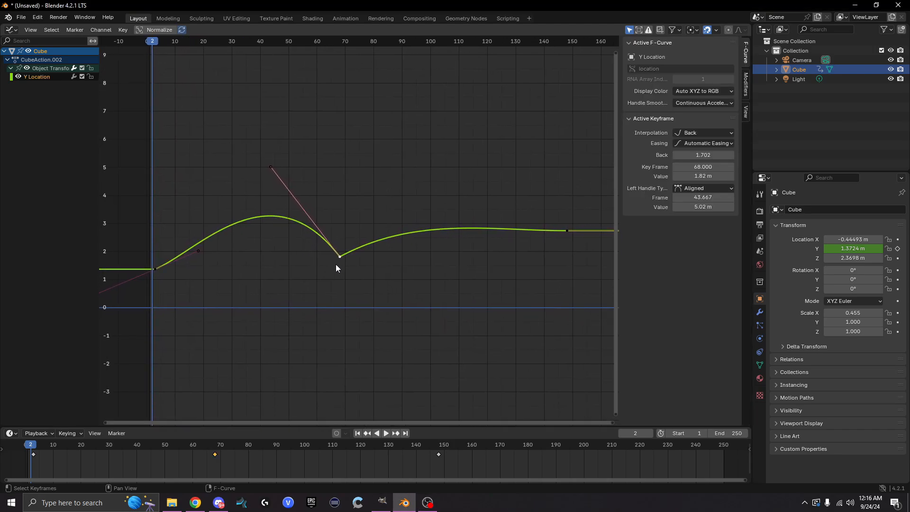
# Select the frame 70 keyframe and pull its left handle down to flatten the hump before it
pyautogui.click(515, 303)
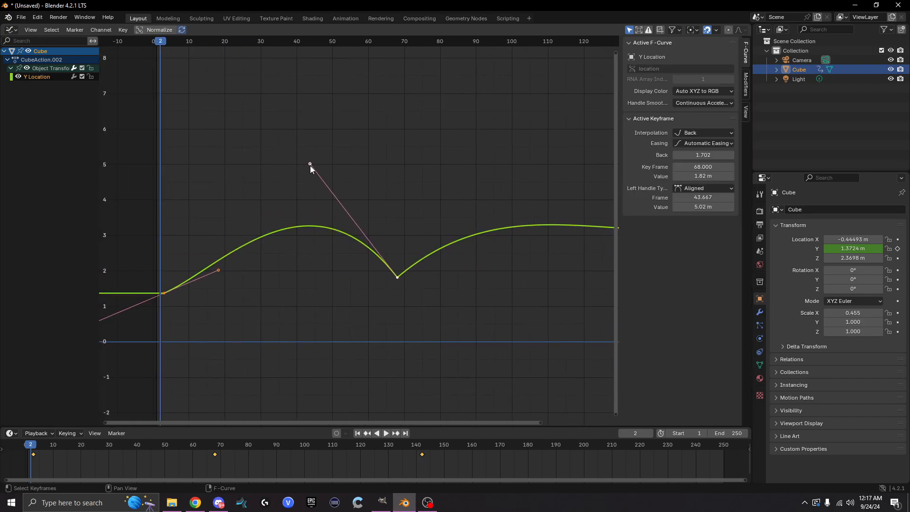
pyautogui.moveTo(310, 164); pyautogui.dragTo(275, 268)
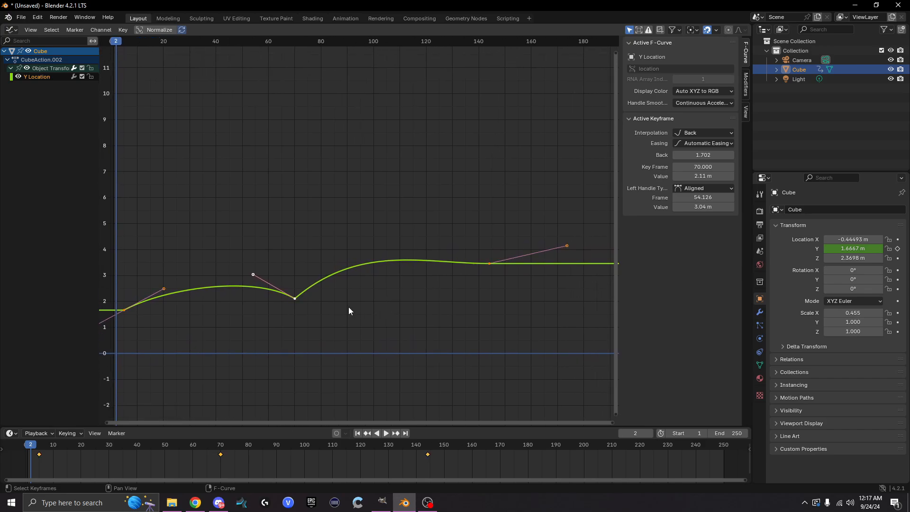
pyautogui.moveTo(397, 277)
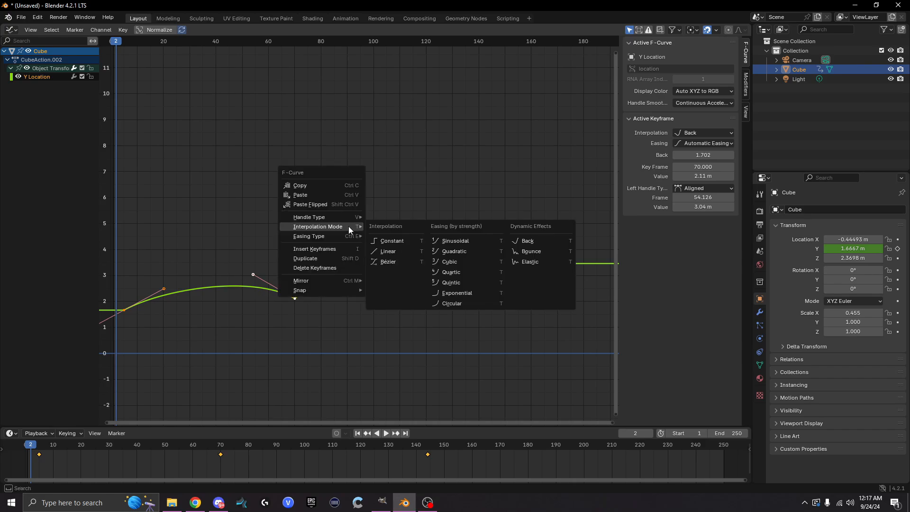
pyautogui.moveTo(315, 227)
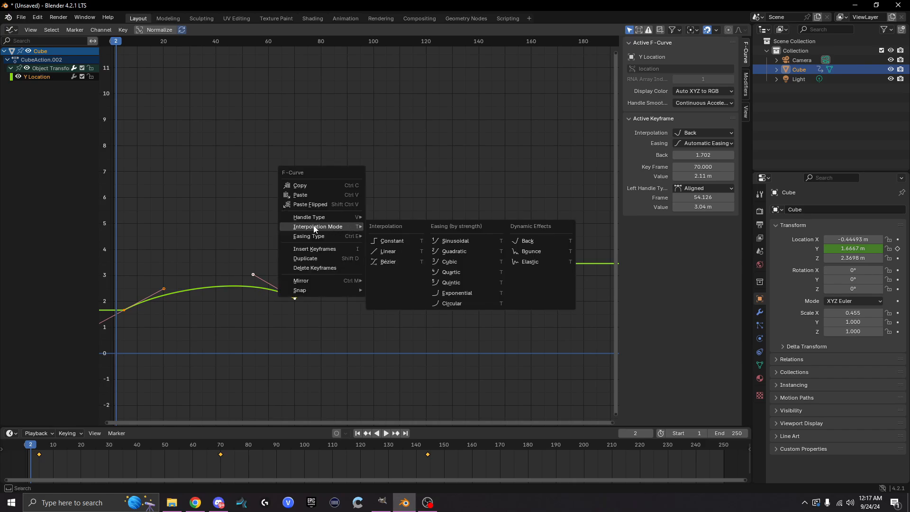
# Choose Bezier from the Interpolation Mode menu for the Y Location keyframes
pyautogui.click(388, 261)
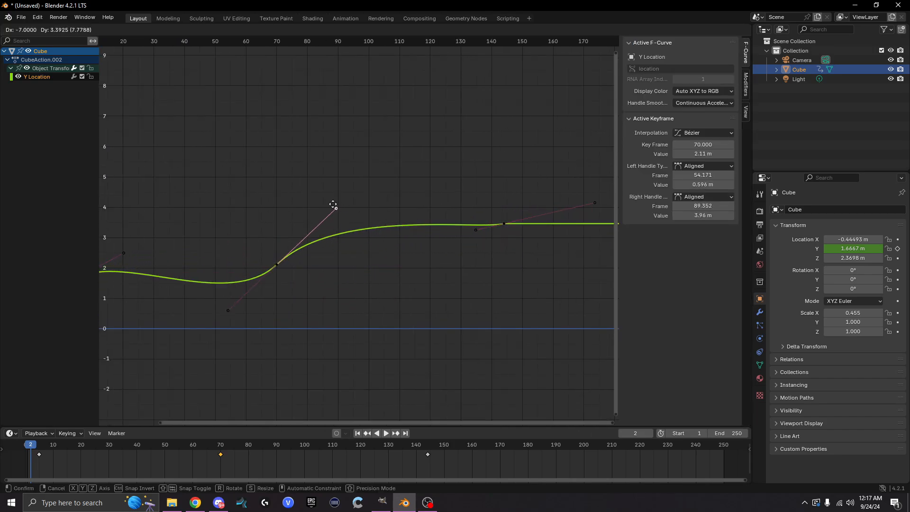
# Stretch the frame 70 handle to flatten the dip and level the frame 147 handle so the curve settles
pyautogui.moveTo(334, 207); pyautogui.dragTo(405, 243)
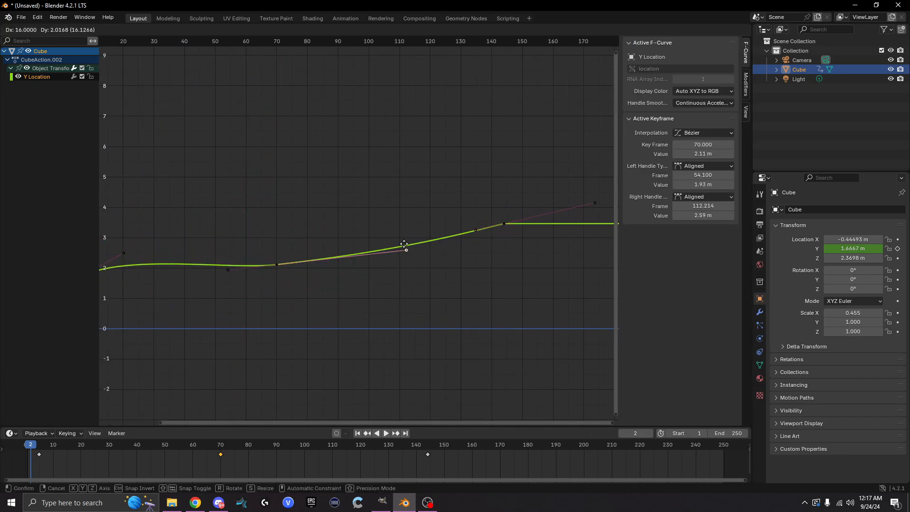
pyautogui.moveTo(404, 244); pyautogui.dragTo(456, 271)
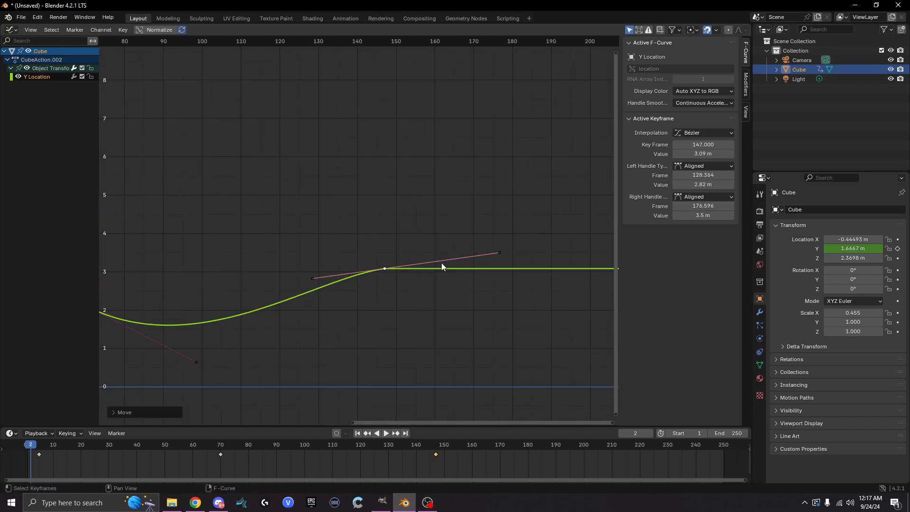
pyautogui.moveTo(500, 252); pyautogui.dragTo(475, 236)
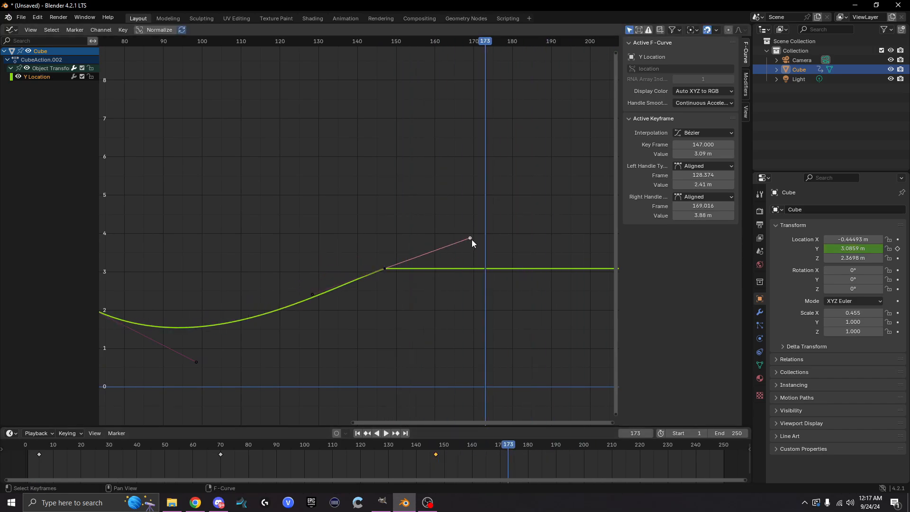
pyautogui.moveTo(470, 238); pyautogui.dragTo(459, 260)
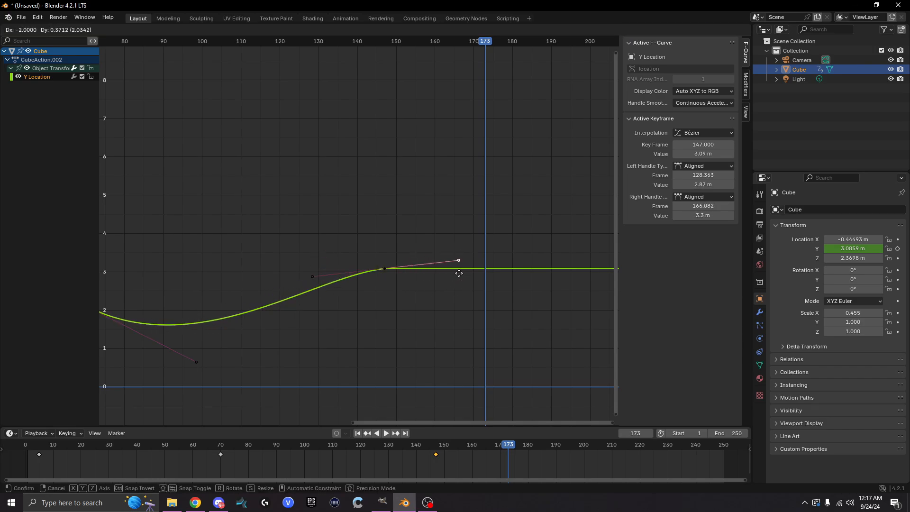
pyautogui.moveTo(458, 260); pyautogui.dragTo(451, 232)
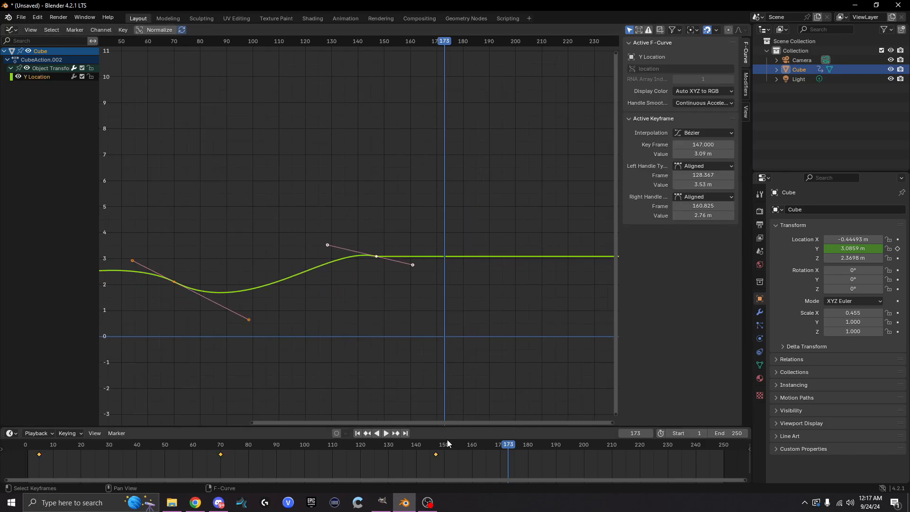
# Jump the playhead to frame 215 ready for keying location, rotation and scale
pyautogui.click(386, 432)
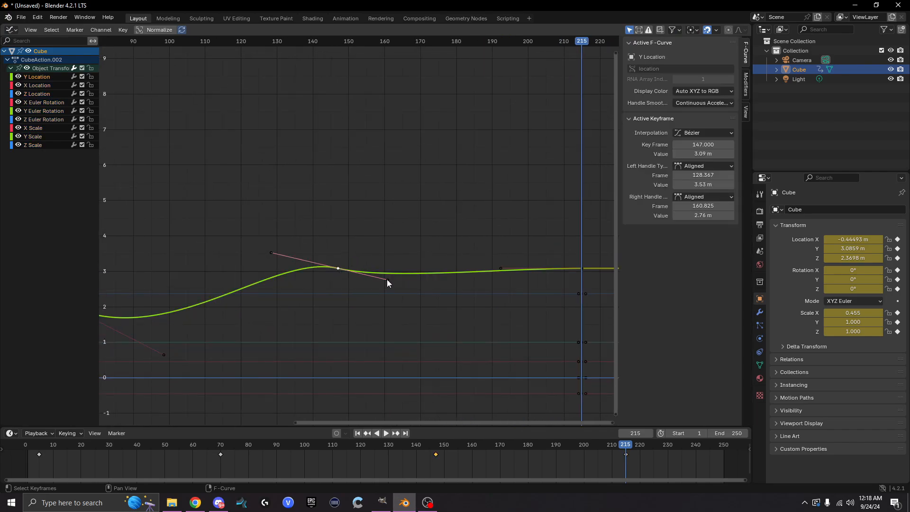
# Pan to the frame 215 keyframe and tilt its handle so the curve rises gently into it
pyautogui.moveTo(387, 283); pyautogui.dragTo(377, 255)
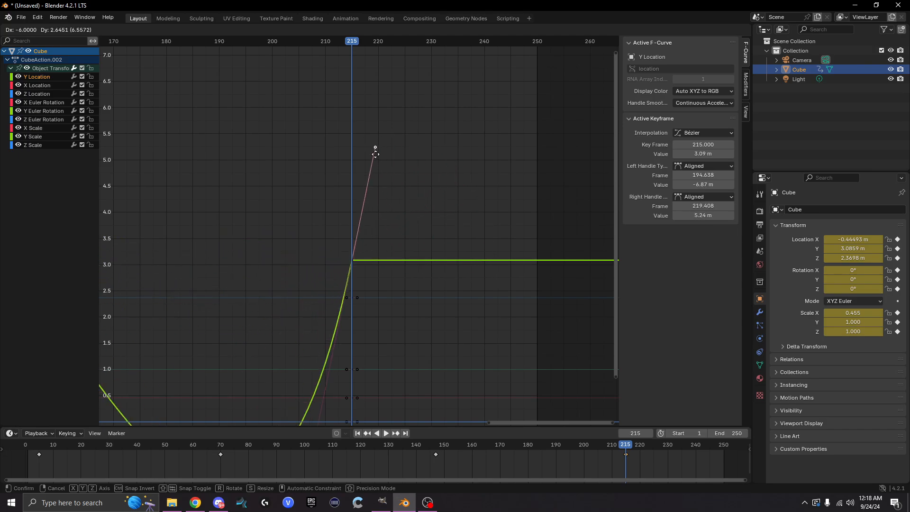
pyautogui.moveTo(376, 154); pyautogui.dragTo(515, 250)
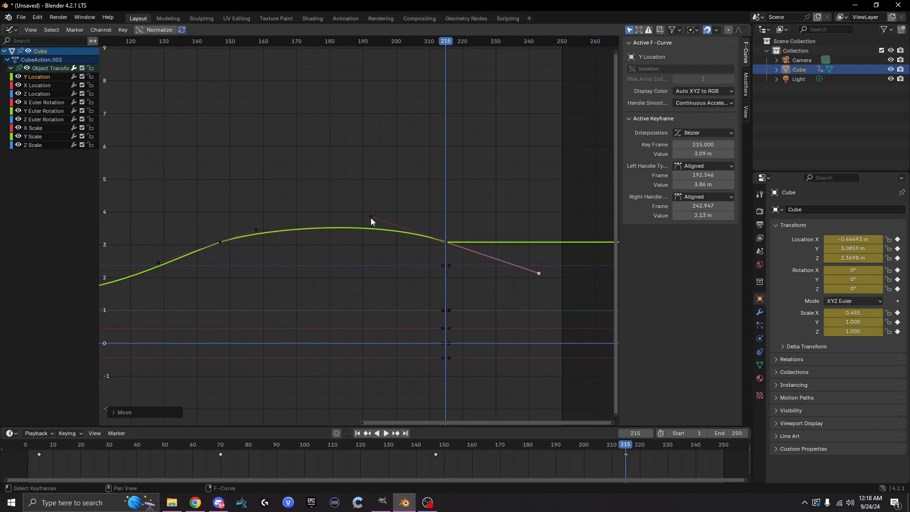
pyautogui.moveTo(371, 221); pyautogui.dragTo(364, 262)
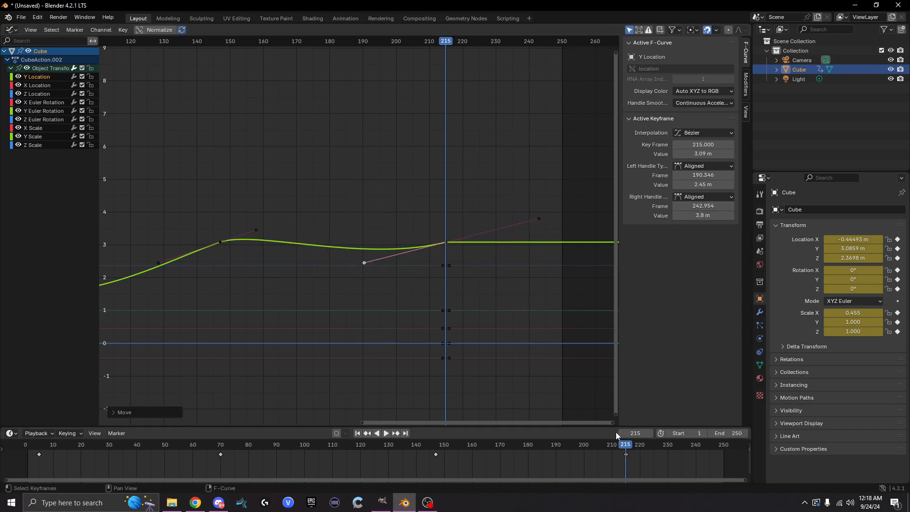